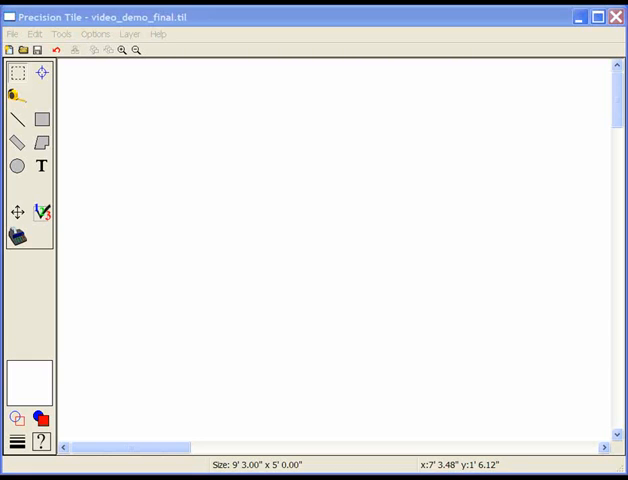
mouse_move(176, 153)
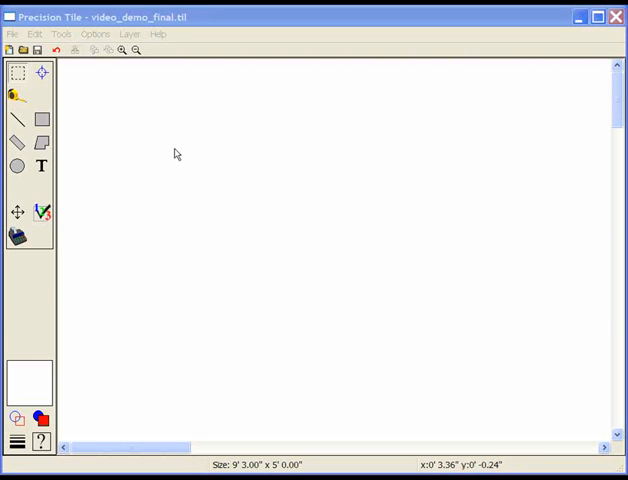
mouse_move(48, 124)
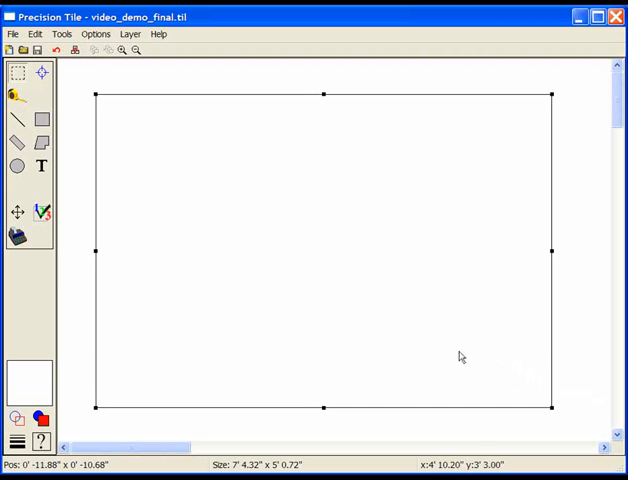
Step: Resize the room outline through Set Dimensions to exactly 9' 3" by 5'
right_click(207, 219)
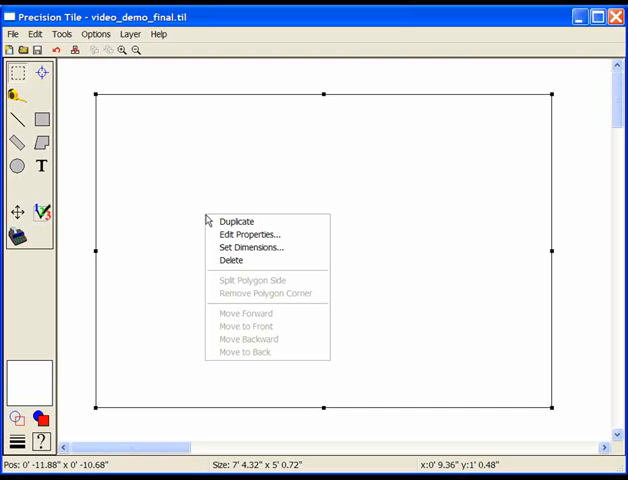
mouse_move(250, 247)
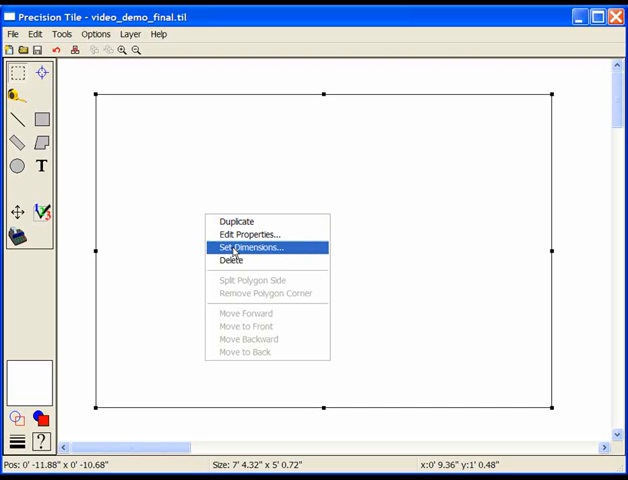
left_click(248, 247)
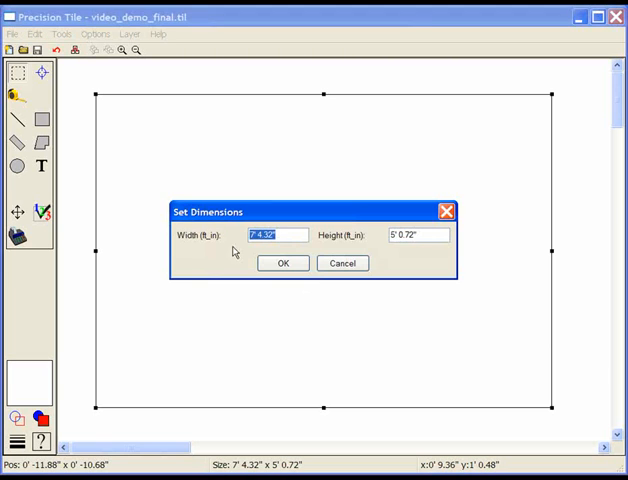
type("9'3\"")
left_click(419, 235)
type("5'")
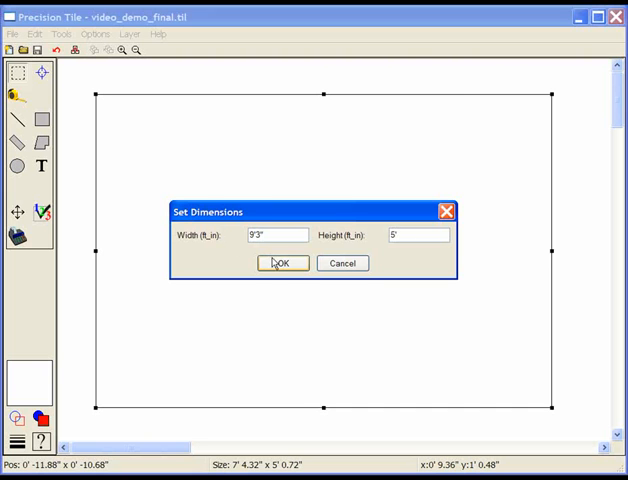
left_click(280, 263)
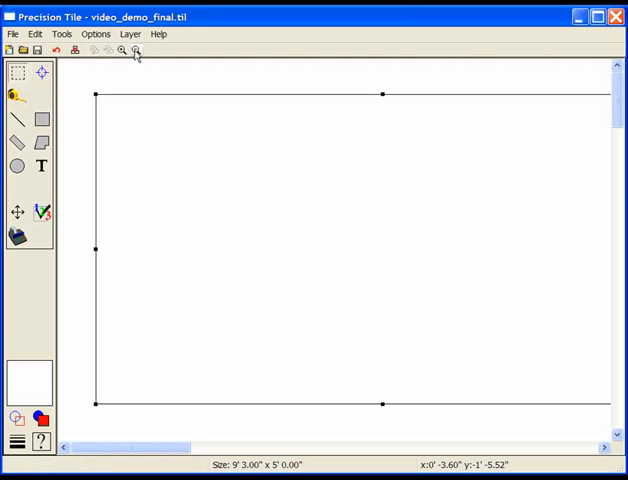
Step: Zoom out and fill the room with a 0-degree Grid pattern of 8-inch square tiles
left_click(136, 50)
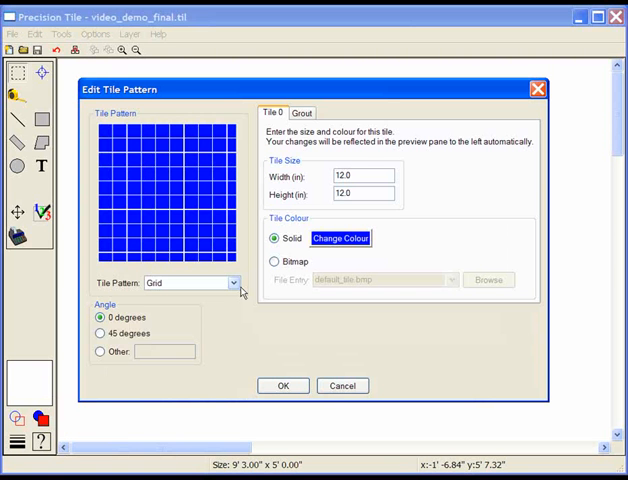
mouse_move(238, 287)
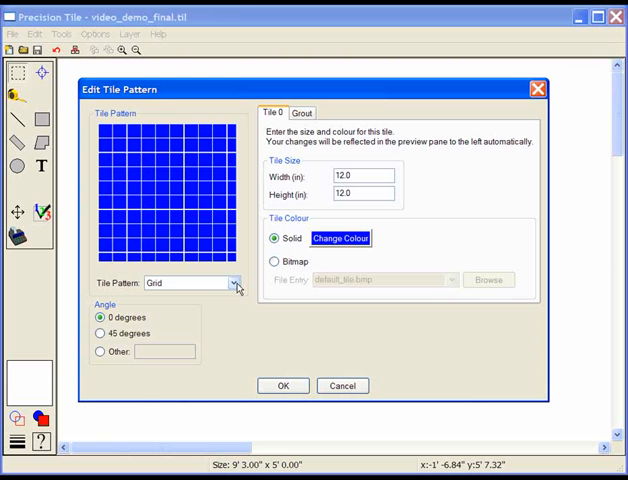
left_click(232, 283)
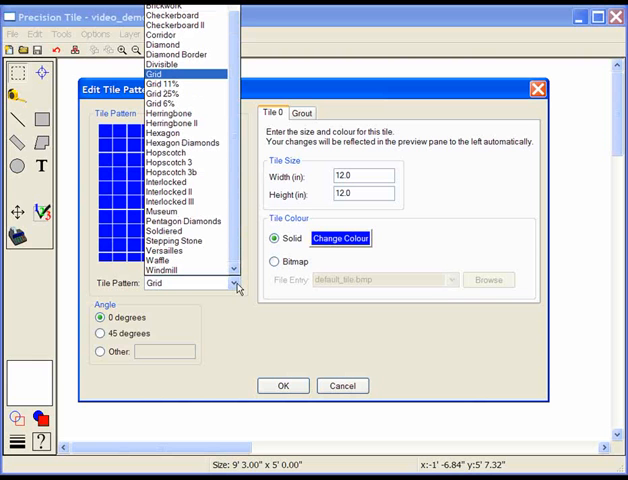
left_click(152, 73)
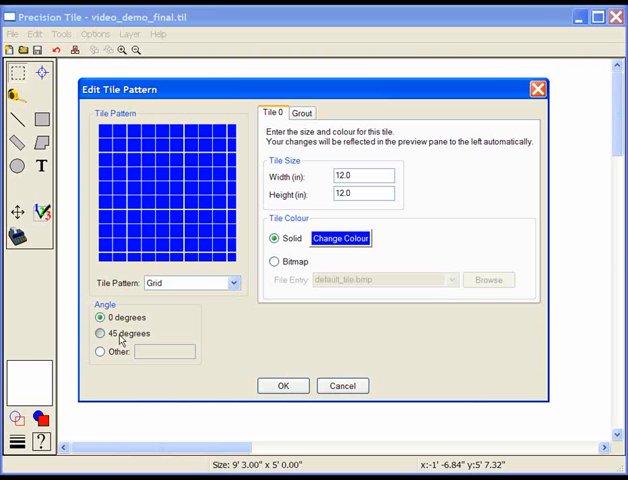
left_click(99, 333)
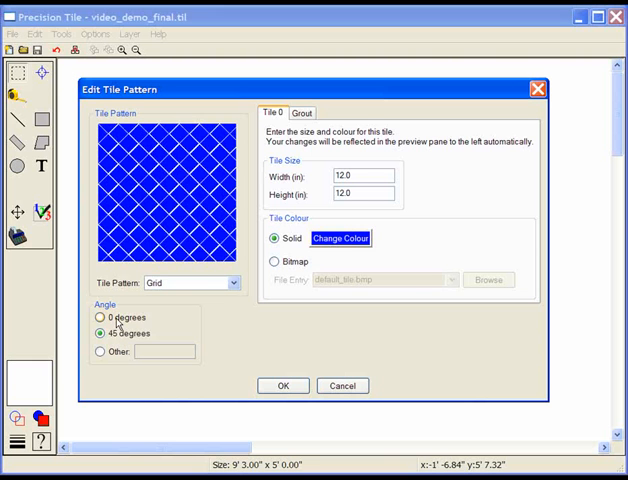
left_click(99, 317)
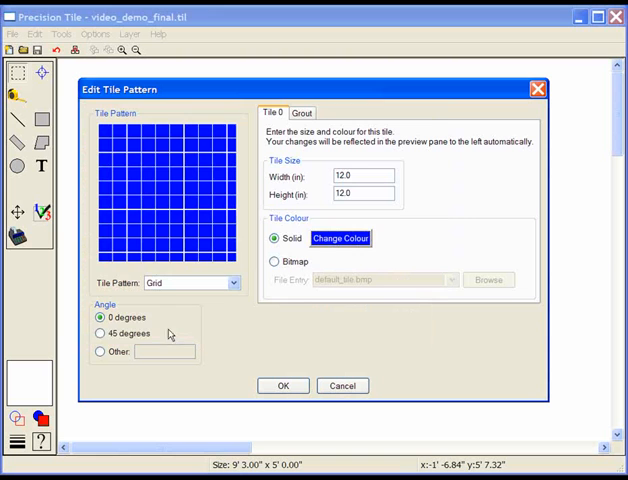
triple_click(362, 175)
type("8")
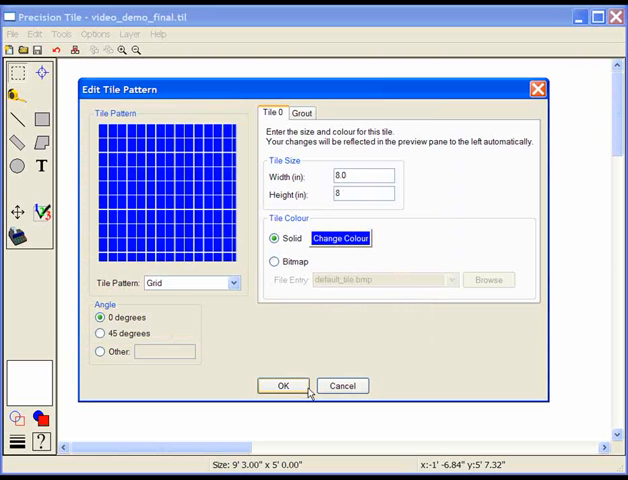
left_click(282, 386)
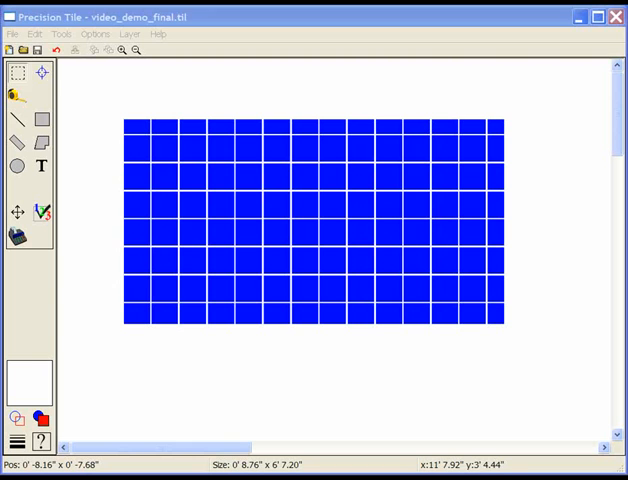
mouse_move(138, 144)
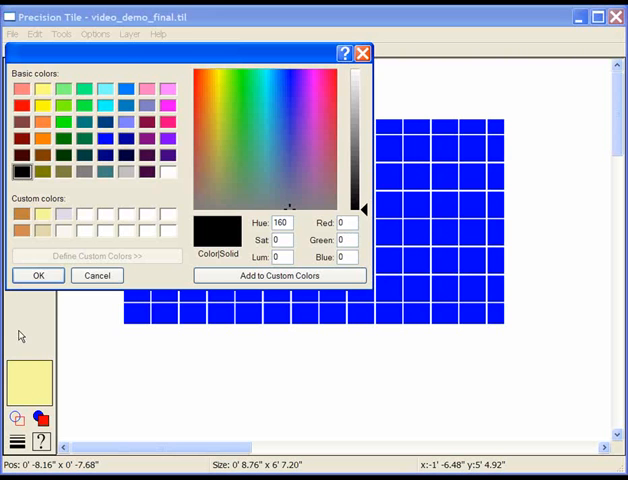
Step: Try pink and peach shades, then settle on pale yellow (RGB 248, 248, 158)
left_click(217, 88)
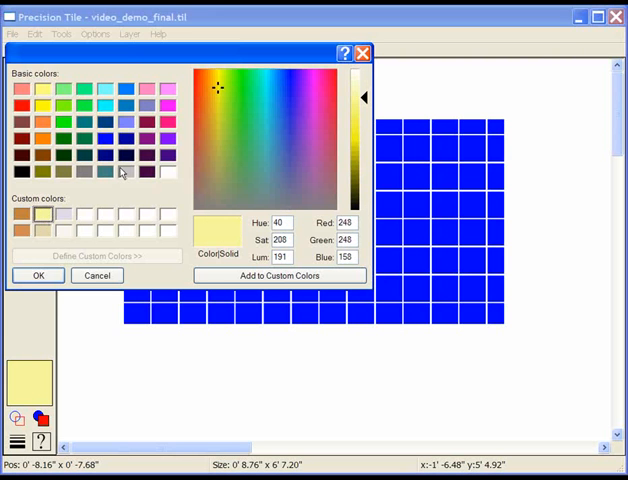
mouse_move(218, 95)
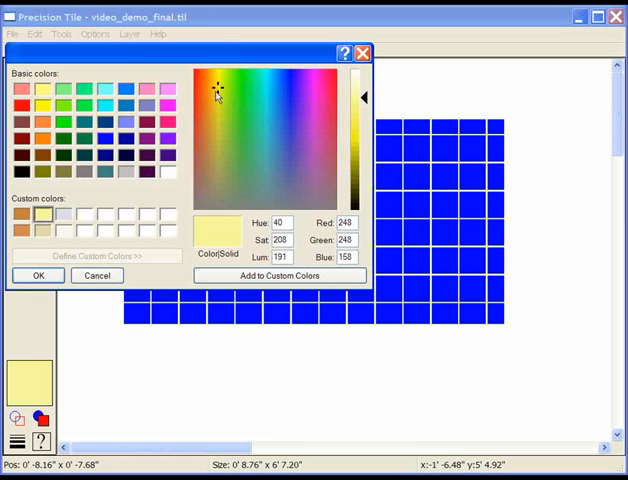
left_click(332, 153)
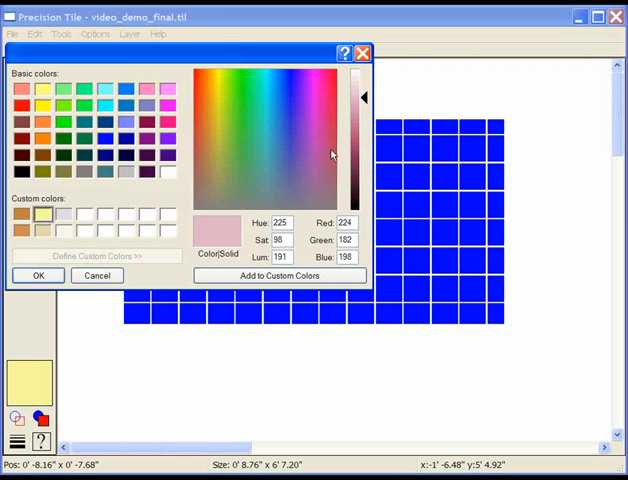
left_click(207, 98)
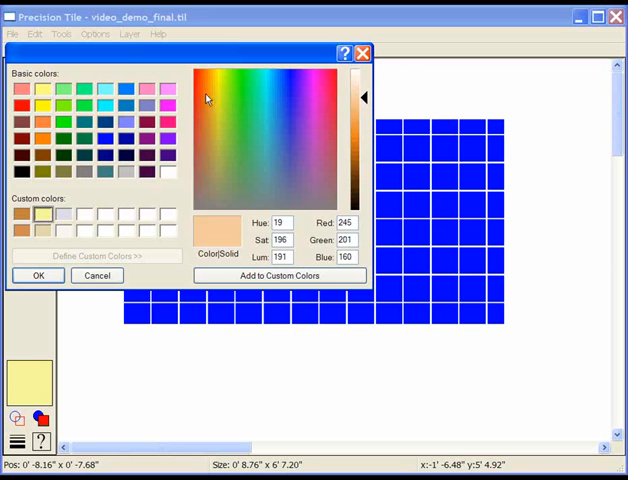
left_click(218, 89)
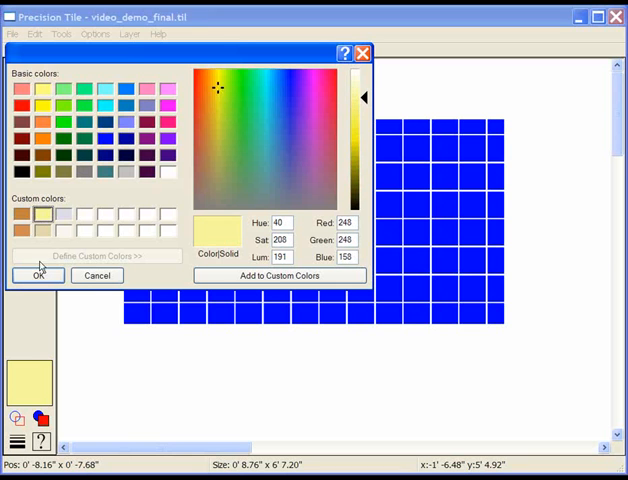
left_click(38, 275)
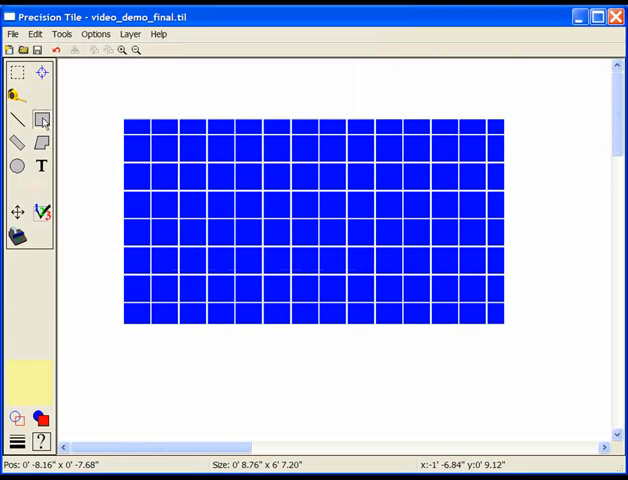
Step: Draw two pale yellow wall rectangles along the room's left side and top edge
left_click_drag(94, 95, 127, 213)
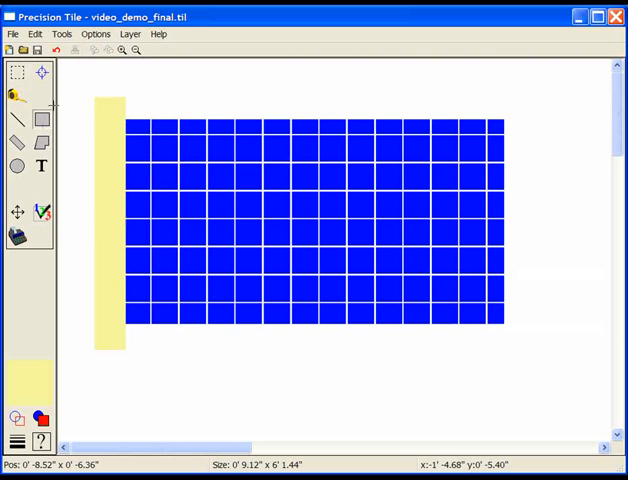
left_click_drag(92, 92, 273, 113)
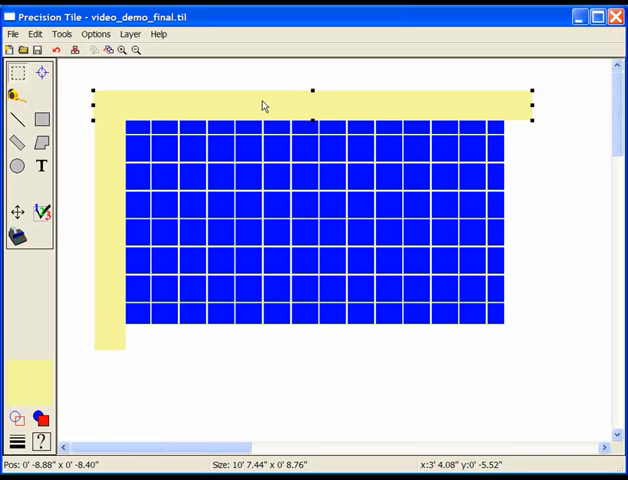
mouse_move(186, 93)
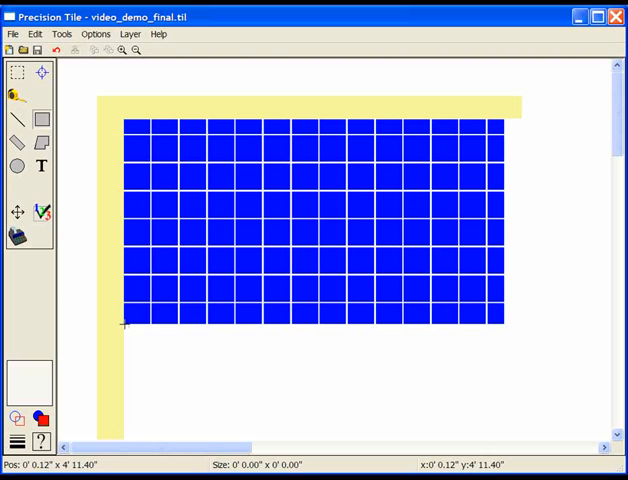
Step: Draw the tub rectangle below the floor and size it to 60 by 30 inches
left_click_drag(123, 322, 351, 433)
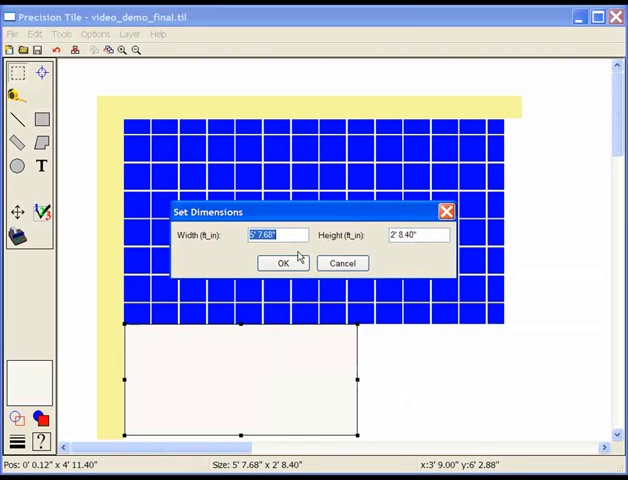
type("60'")
left_click(418, 235)
type("30")
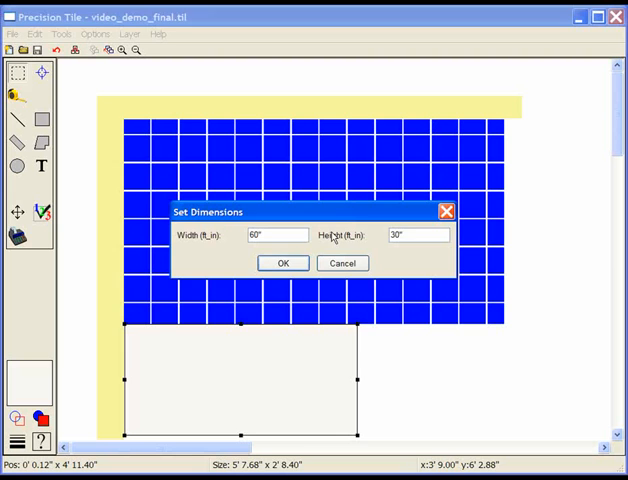
left_click(283, 263)
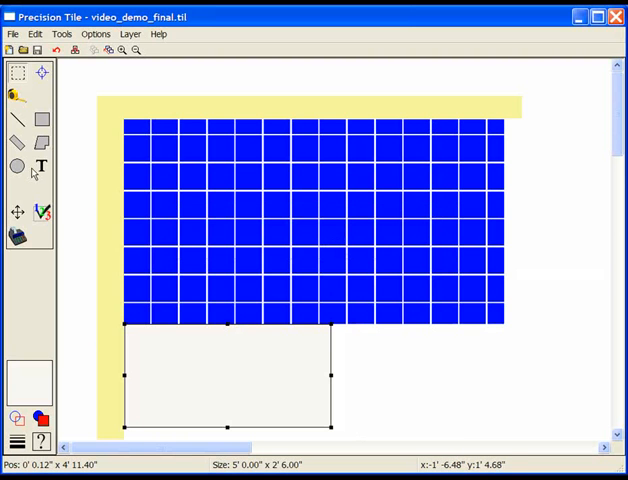
Step: Draw an oval basin inside the tub rectangle with the ellipse tool
left_click(16, 166)
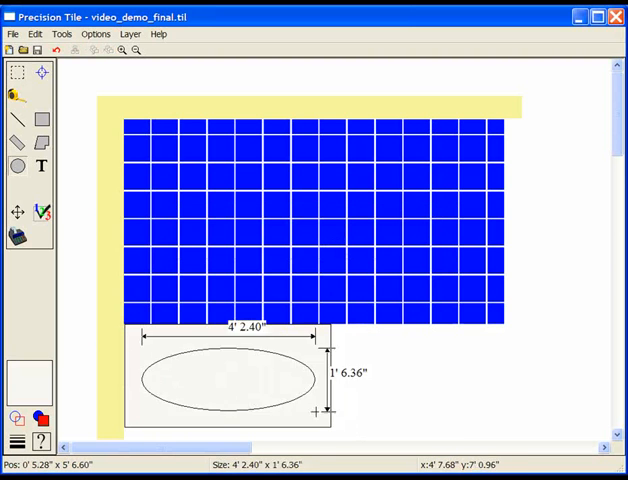
left_click(225, 377)
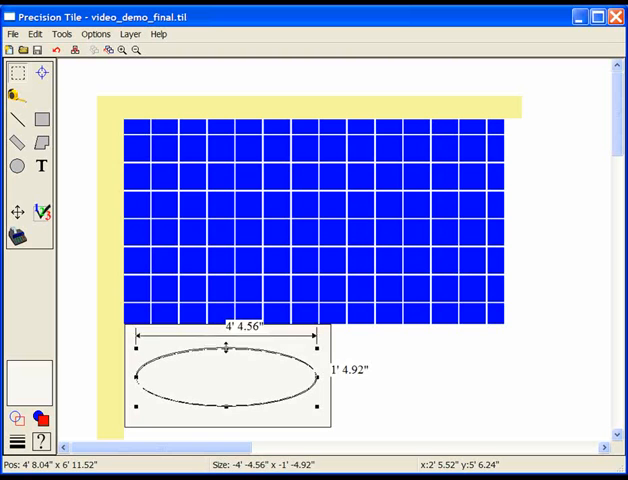
left_click(420, 364)
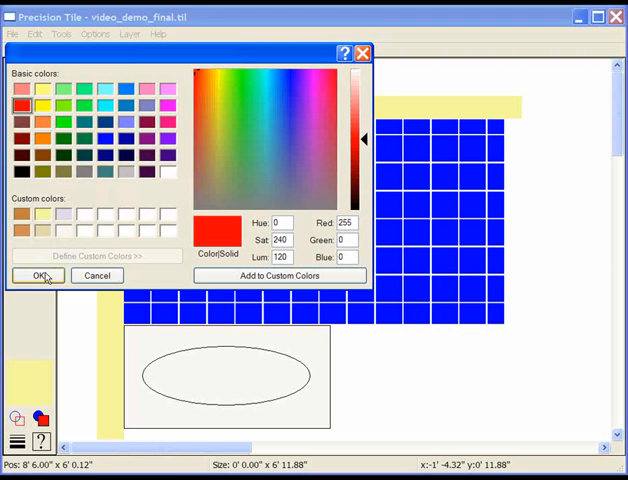
Step: Confirm red as the colour and enter a 90-degree angle for the new line
left_click(37, 275)
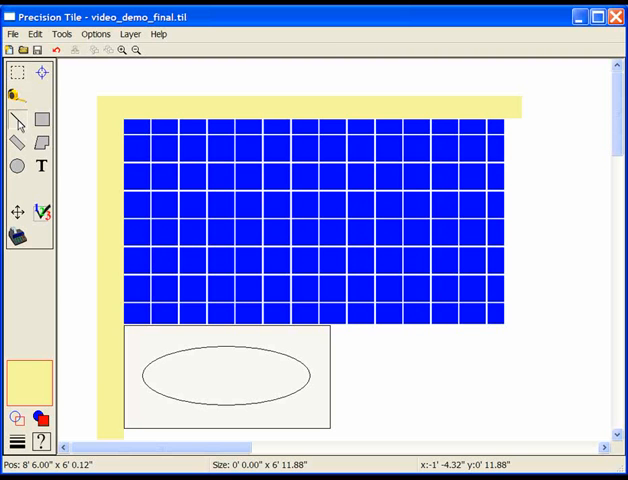
mouse_move(491, 118)
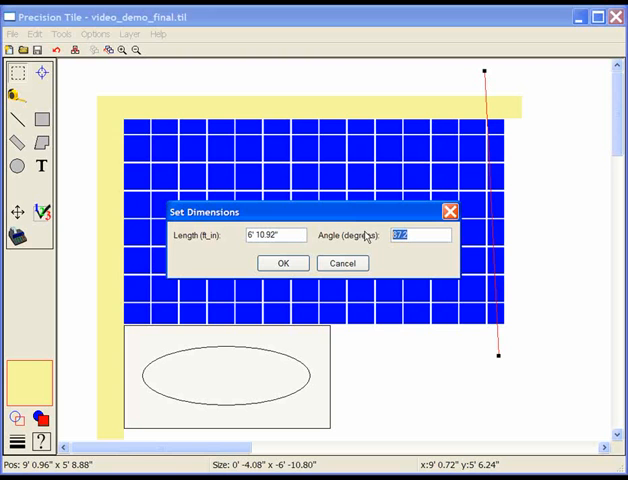
type("90")
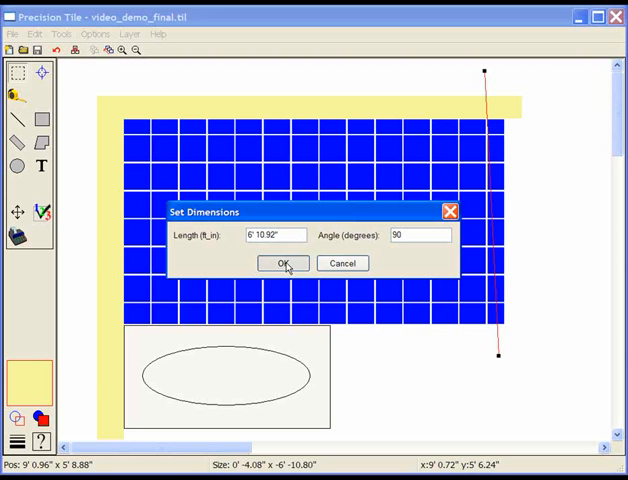
Step: Apply the 90-degree angle so the red line stands vertical along the right edge
left_click(278, 263)
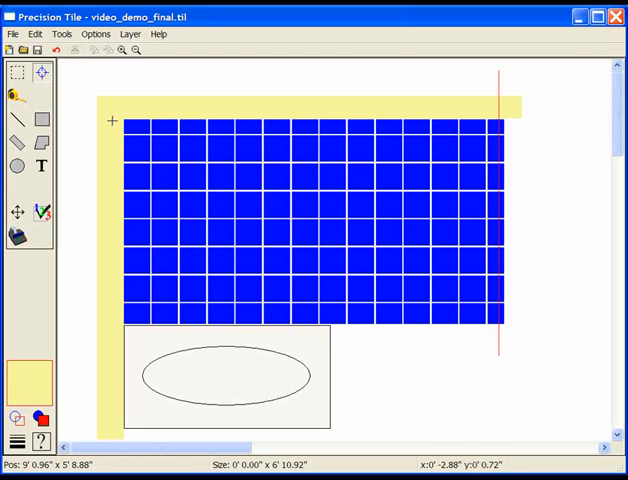
mouse_move(122, 118)
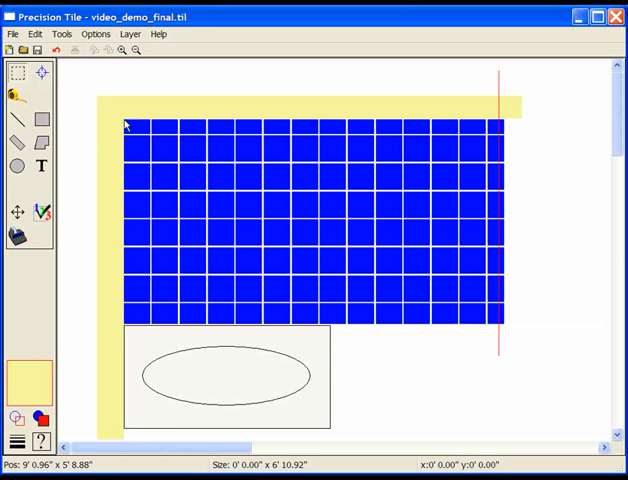
mouse_move(150, 170)
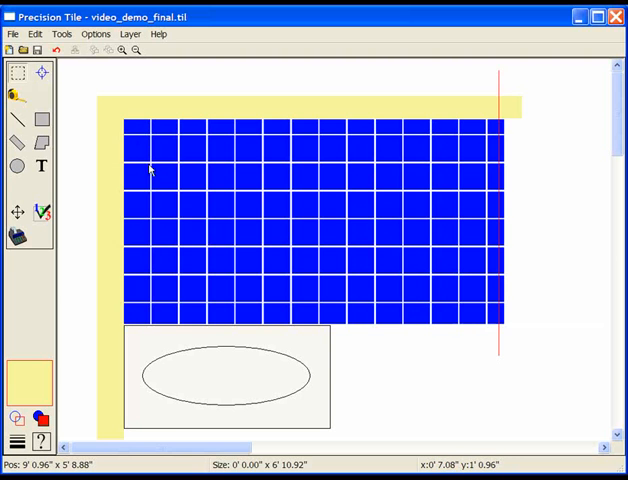
mouse_move(428, 168)
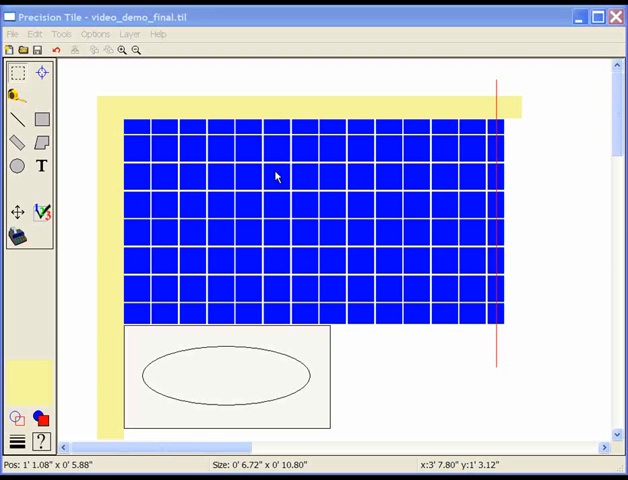
mouse_move(70, 130)
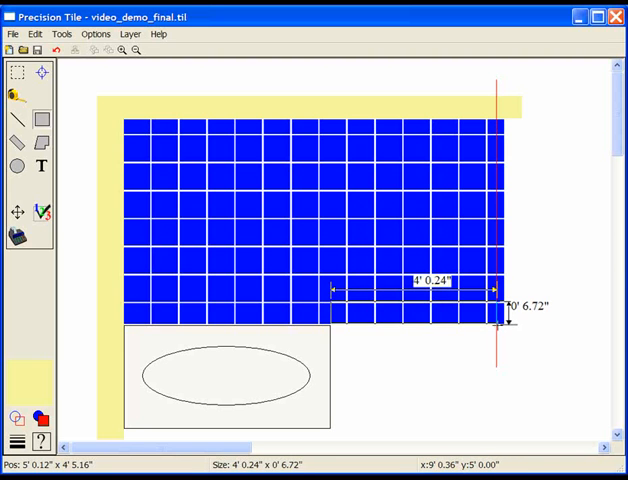
Step: Set the lower-right wall strip's height to 9 inches
double_click(430, 282)
type("9\"")
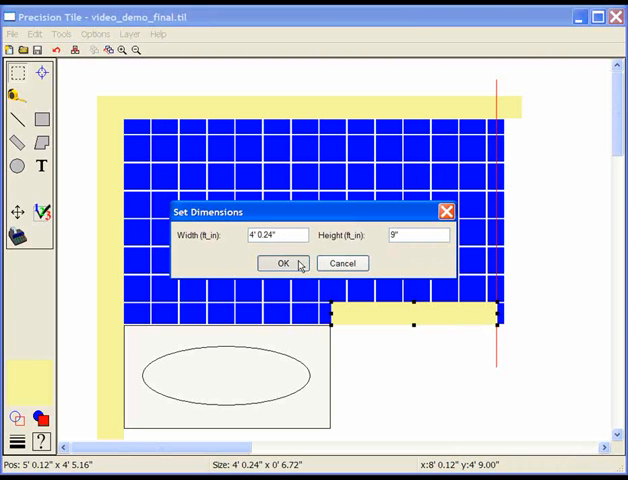
left_click(282, 263)
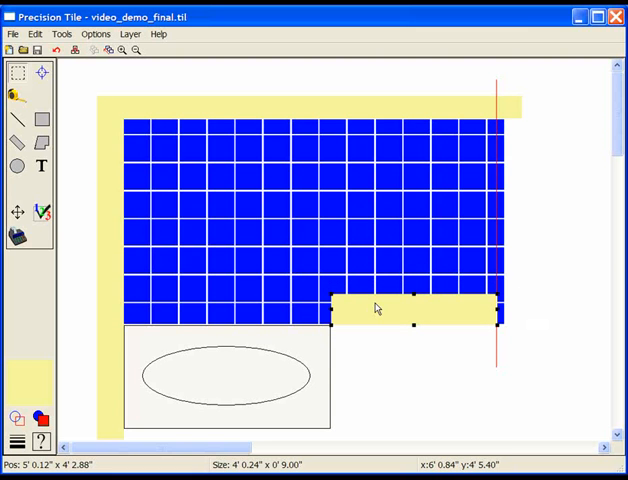
mouse_move(384, 345)
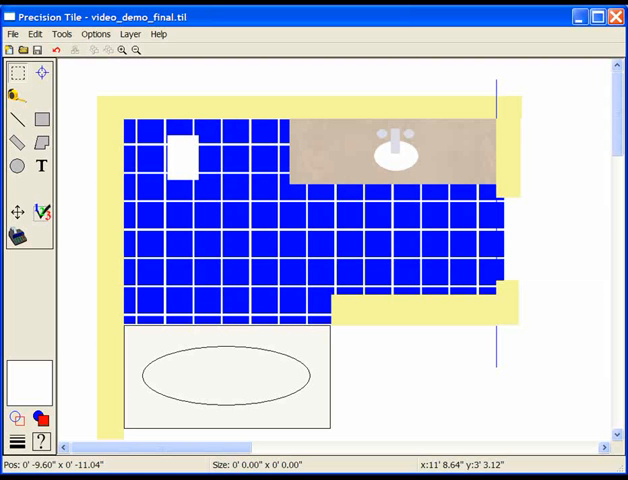
mouse_move(92, 62)
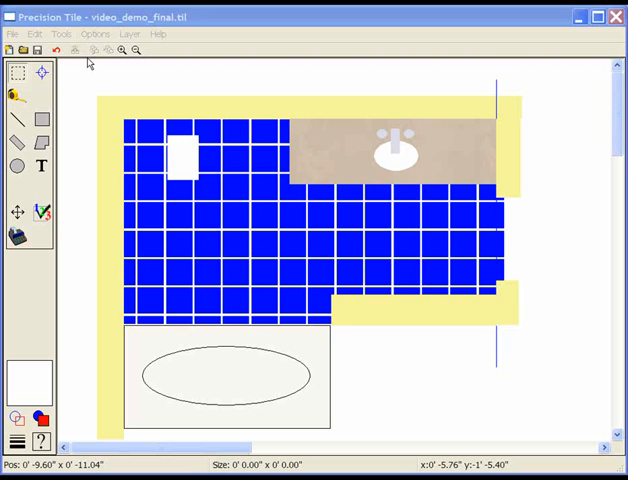
mouse_move(66, 127)
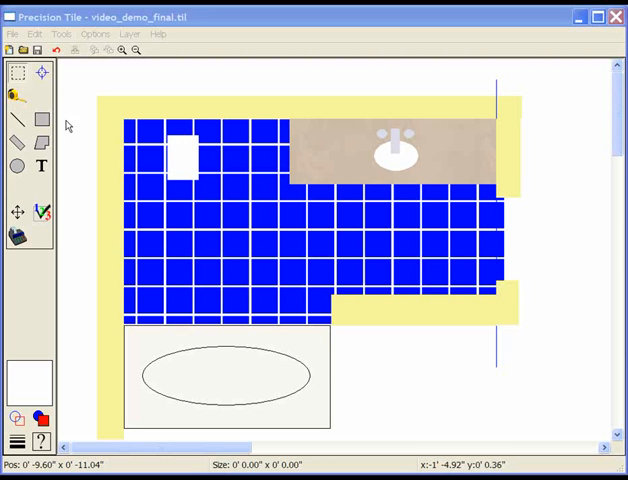
mouse_move(22, 218)
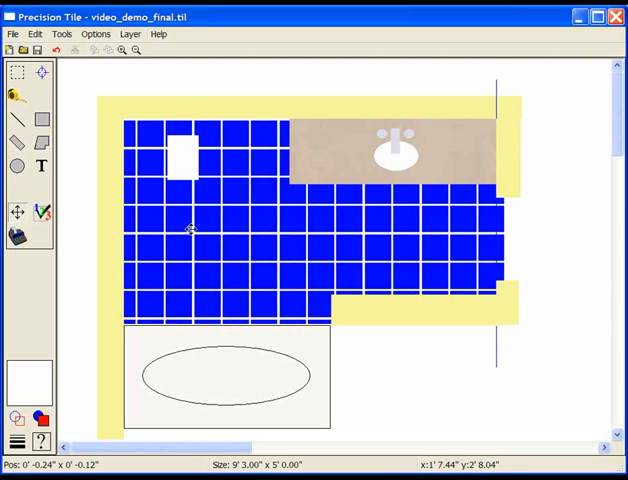
mouse_move(196, 227)
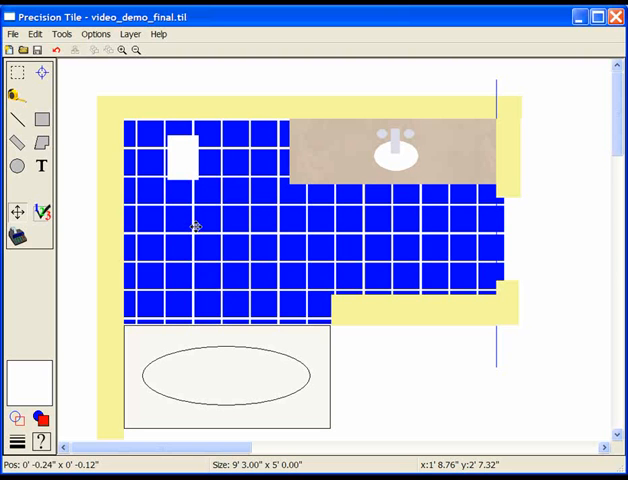
mouse_move(210, 222)
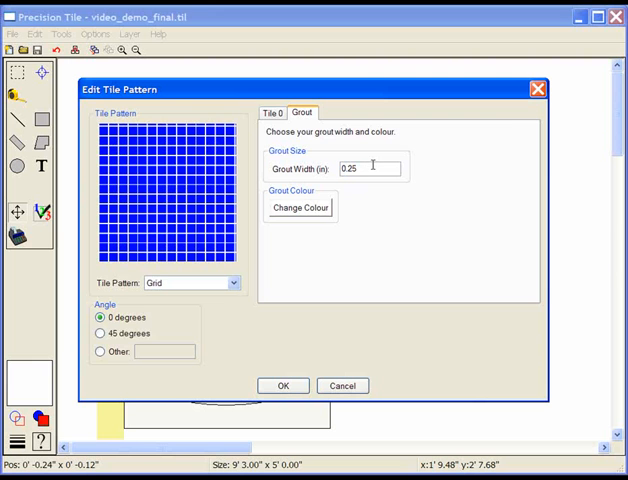
Step: Make the grout lines between the floor's grid tiles narrower
left_click(283, 385)
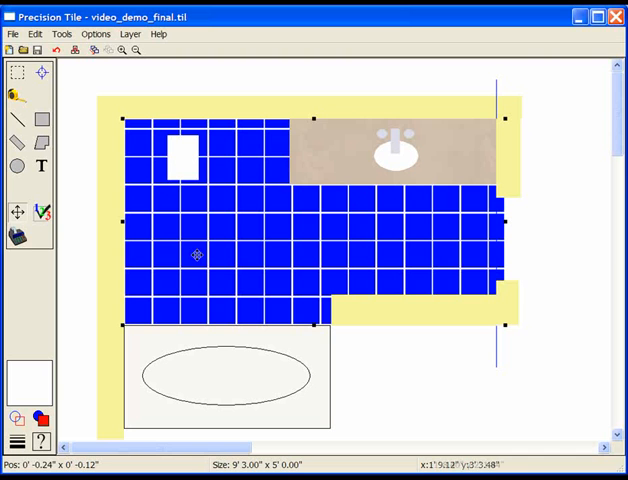
mouse_move(472, 216)
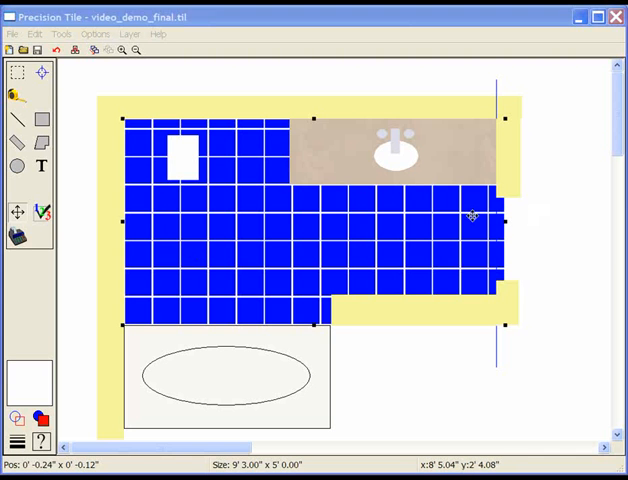
mouse_move(468, 215)
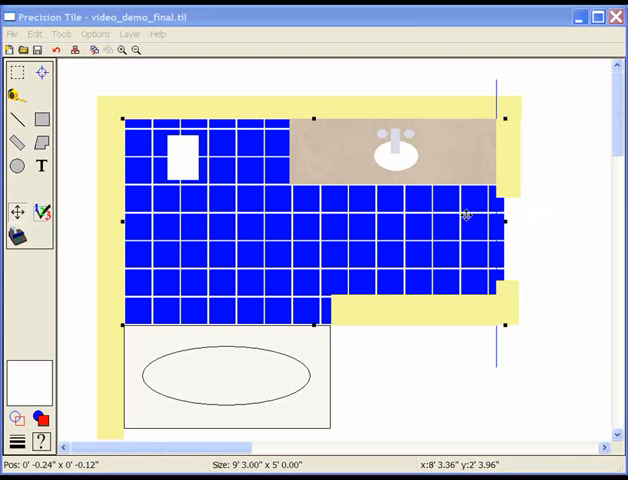
mouse_move(207, 215)
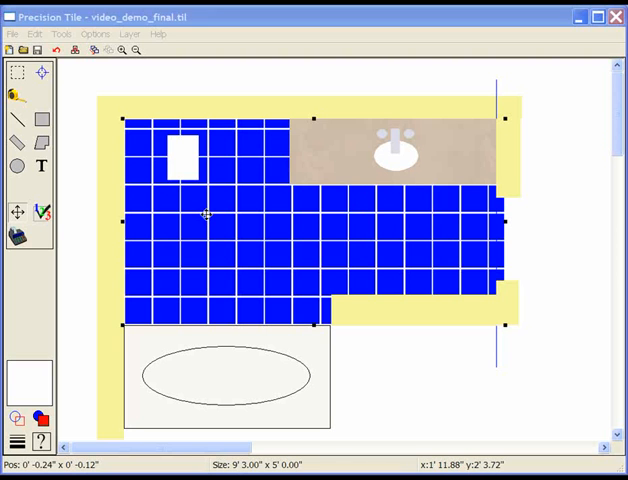
mouse_move(206, 214)
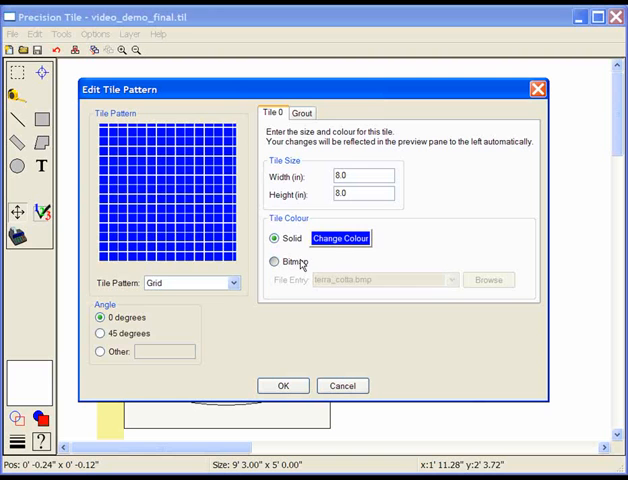
Step: Fill the floor with a blue textured bitmap tile image from the bitmaps folder
left_click(489, 279)
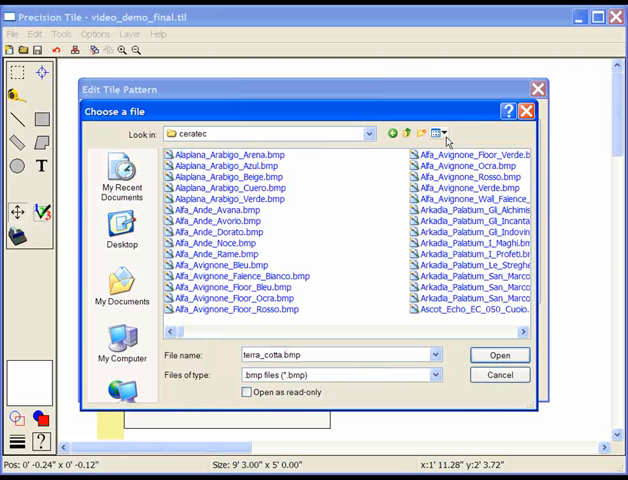
left_click(447, 132)
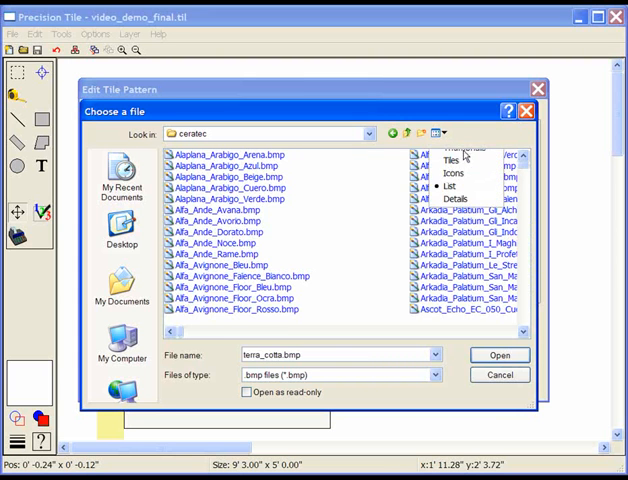
left_click(463, 148)
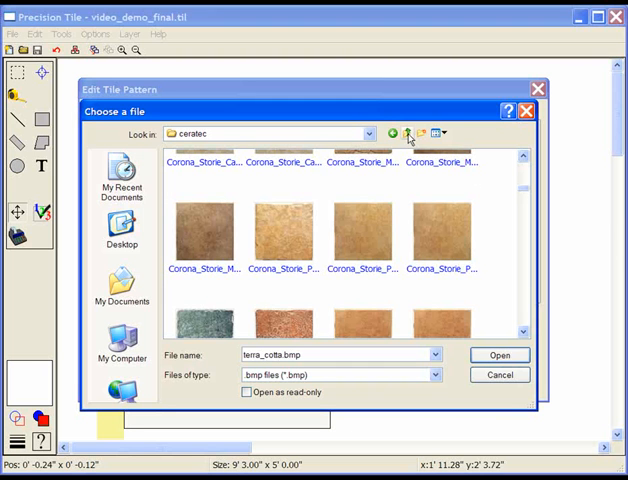
left_click(408, 133)
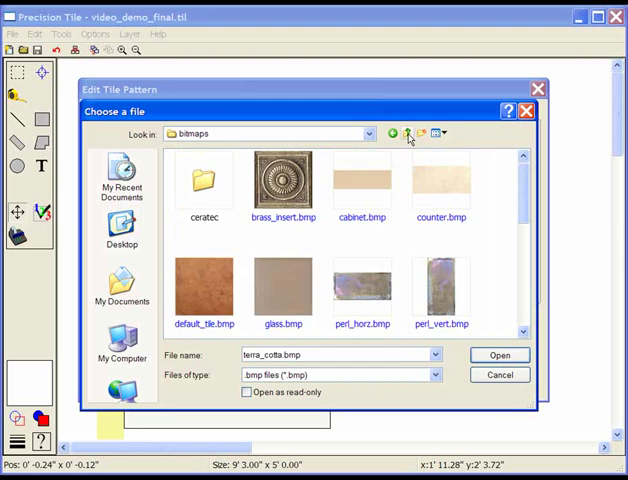
scroll("down", 3)
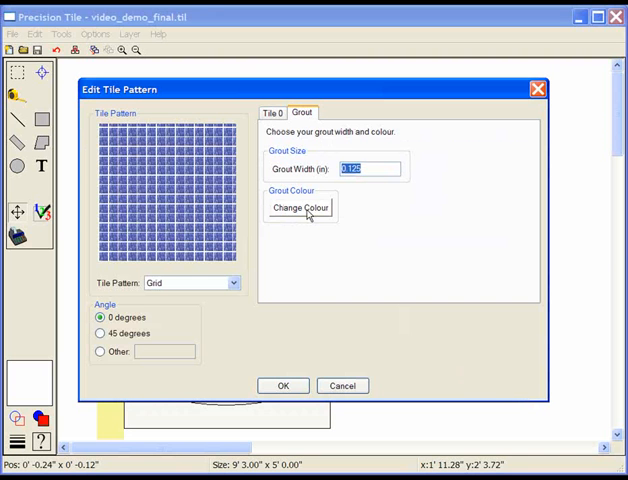
left_click(283, 385)
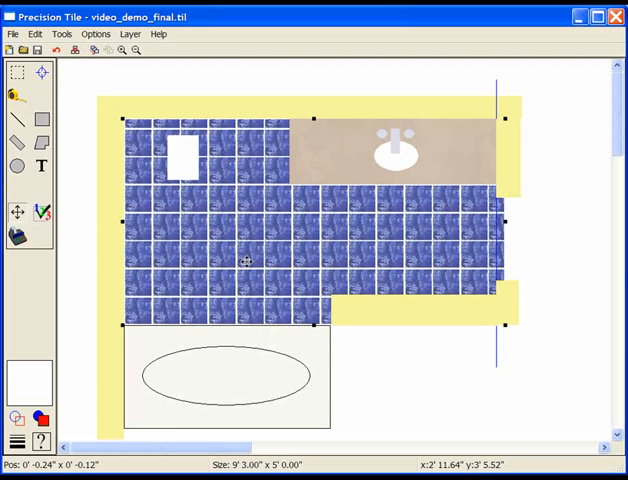
Step: Swap the floor's tile image for terra_cotta.bmp via the floor's Edit Properties
right_click(247, 262)
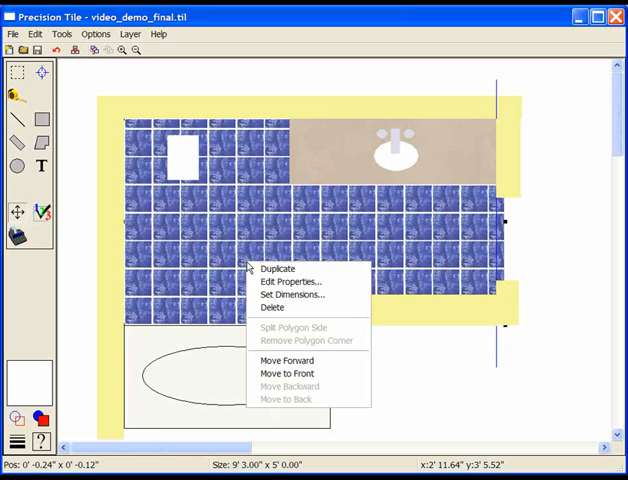
left_click(278, 268)
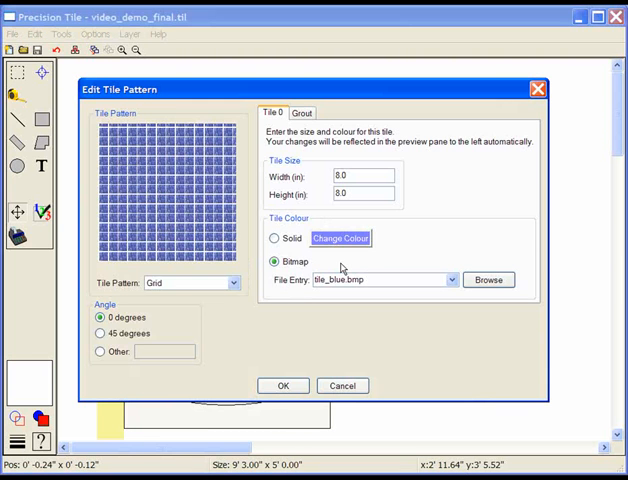
left_click(489, 279)
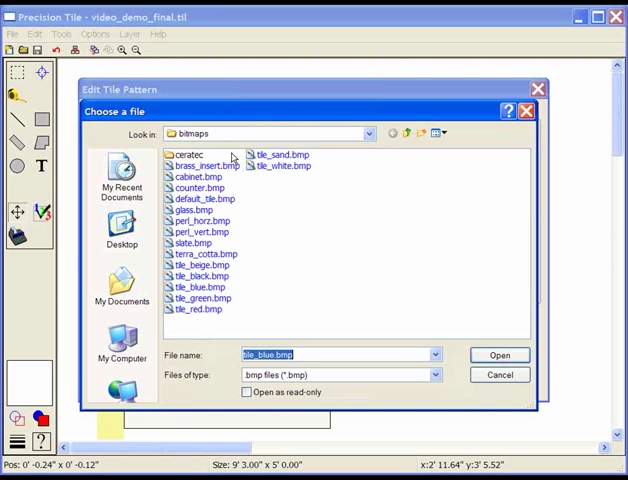
left_click(203, 253)
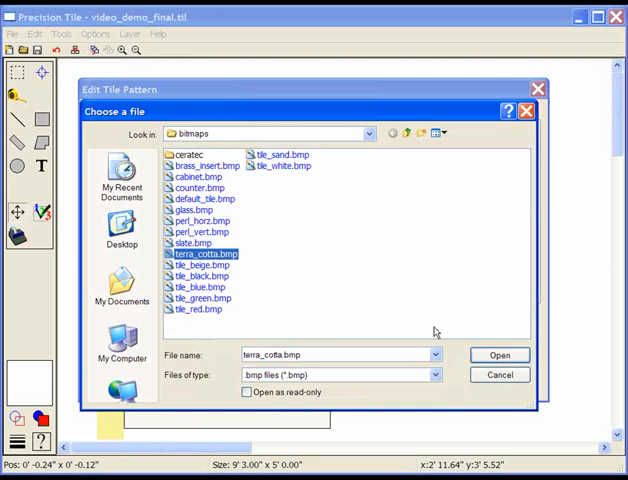
left_click(499, 355)
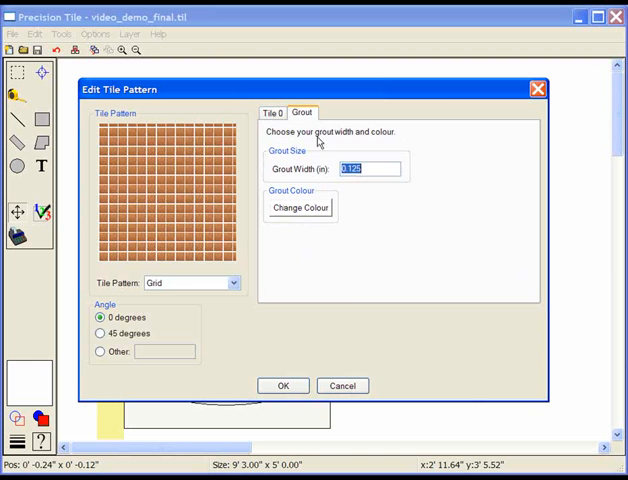
left_click(300, 207)
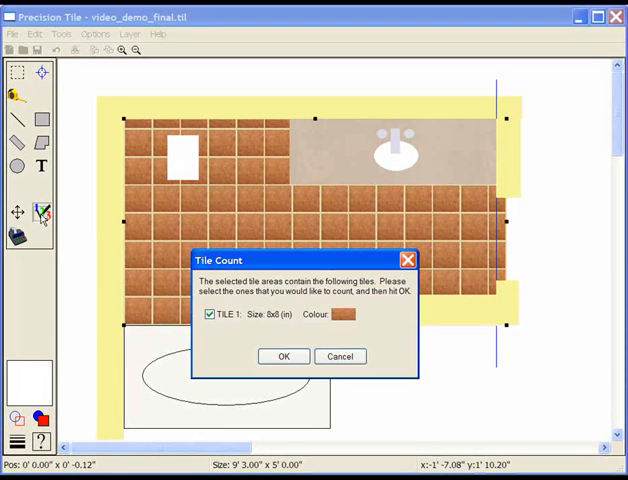
Step: Count the floor tiles, unchecking two top-edge partial tiles to reach 79
left_click(283, 356)
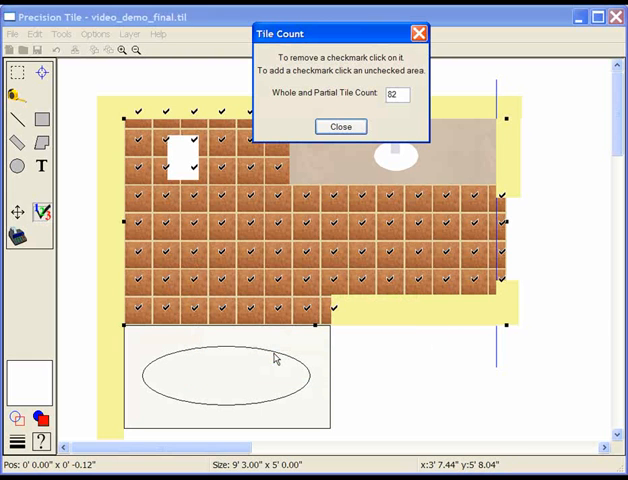
mouse_move(308, 90)
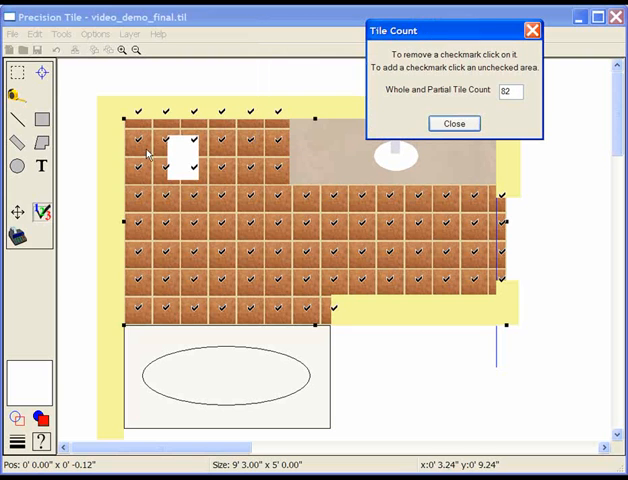
mouse_move(167, 117)
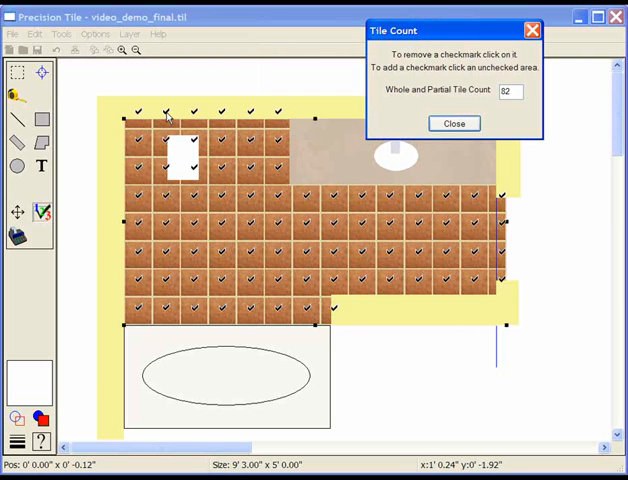
left_click(167, 112)
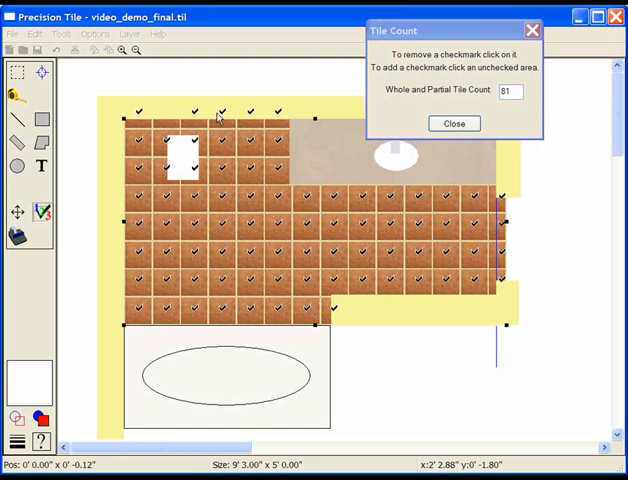
left_click(222, 110)
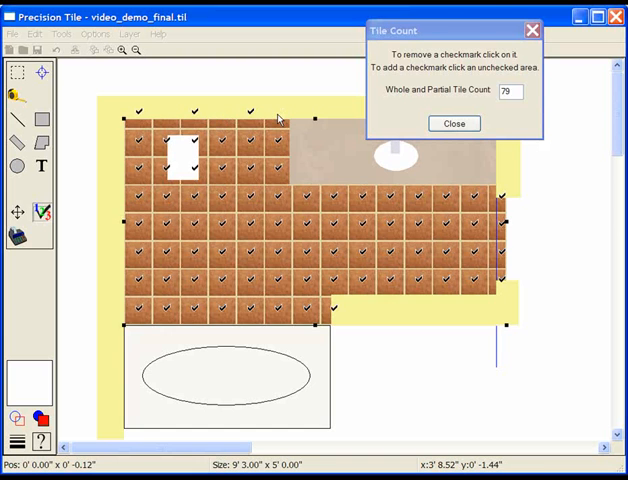
mouse_move(454, 123)
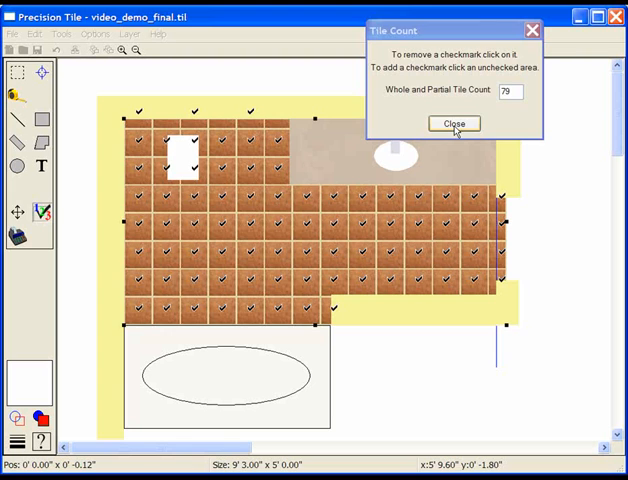
left_click(453, 123)
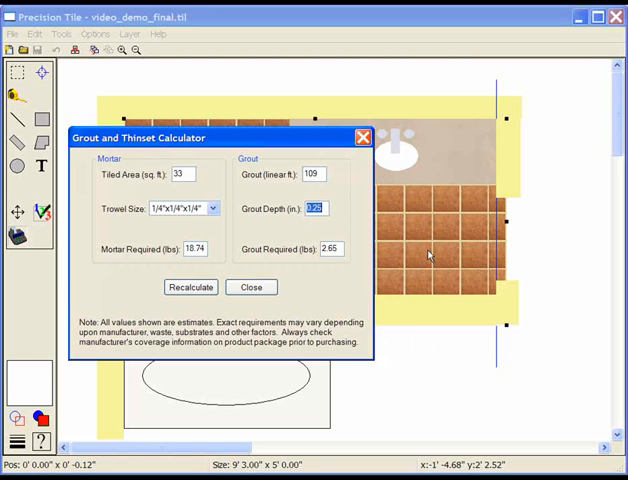
Step: Use a 1/4"x1/4"x1/4" trowel and 0.375 in grout depth, recalculating to 3.97 lbs grout
left_click(211, 208)
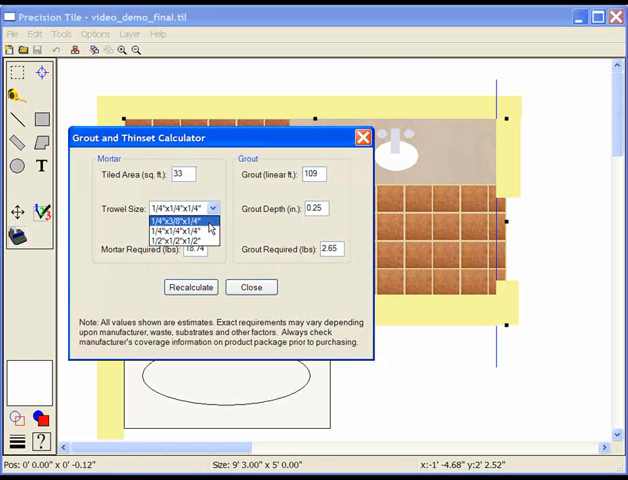
left_click(184, 232)
type("0.375")
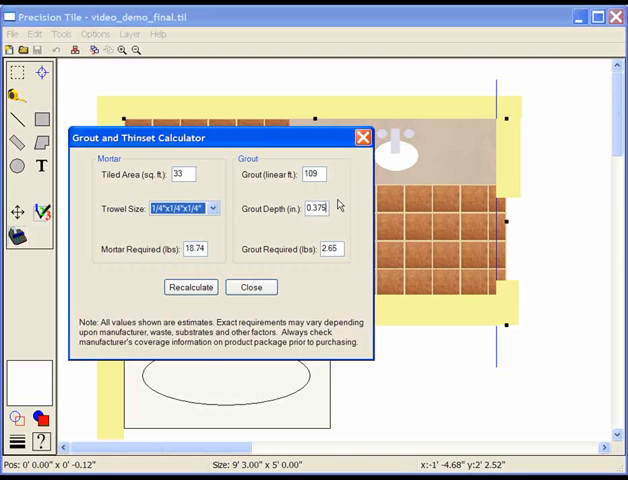
left_click(190, 287)
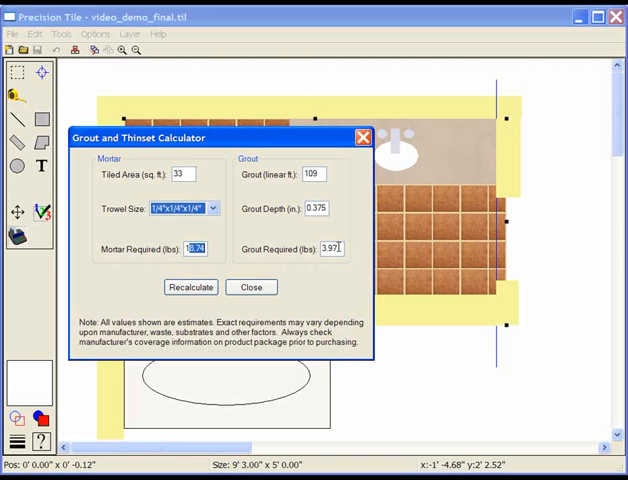
left_click(190, 287)
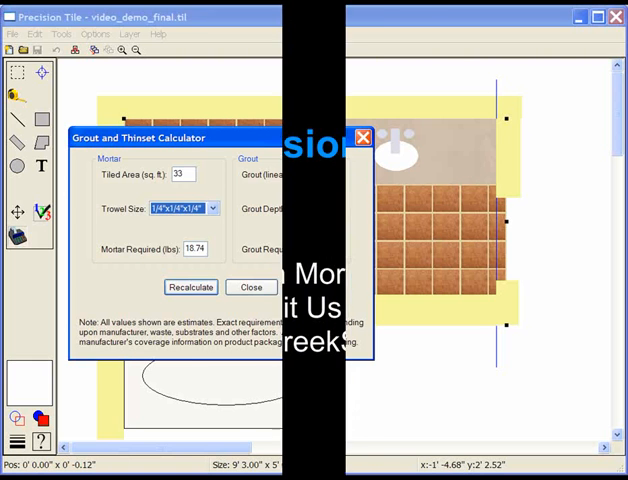
left_click(251, 287)
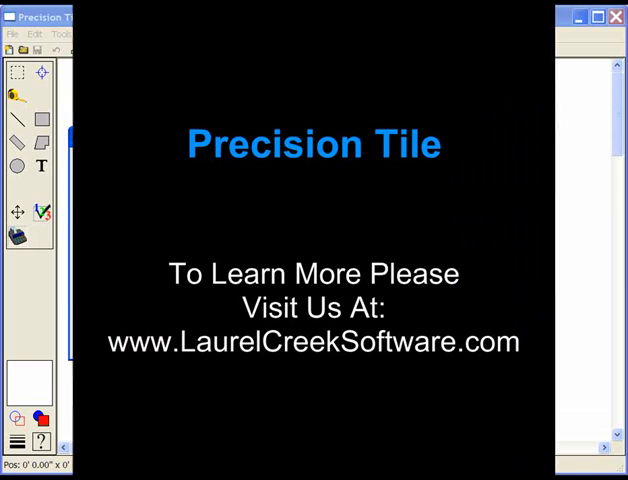